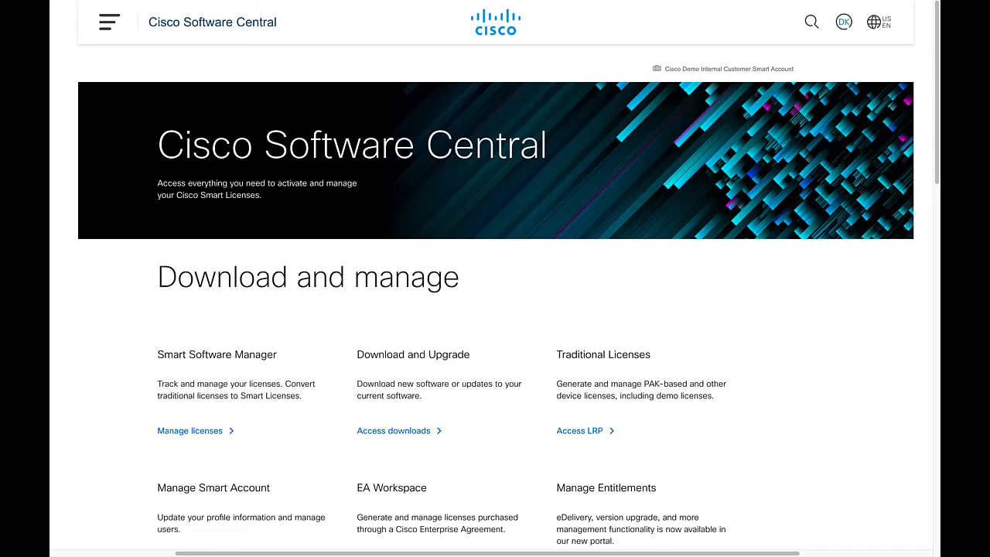
Step: Open Manage licenses to view the Smart Software Licensing license inventory
left_click(190, 431)
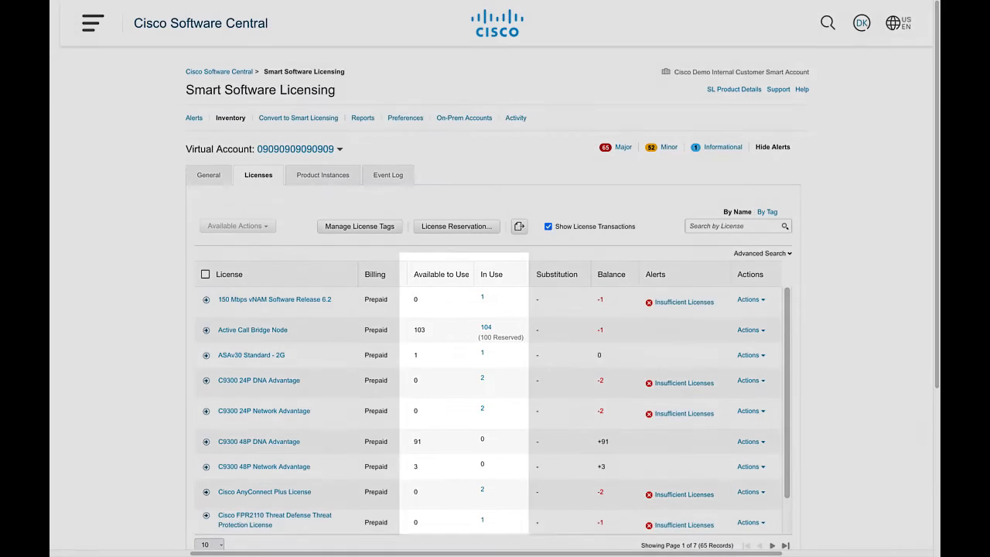
Step: Inspect the 1758cluster product instance and its Actions menu, then reach the General tab
left_click(322, 175)
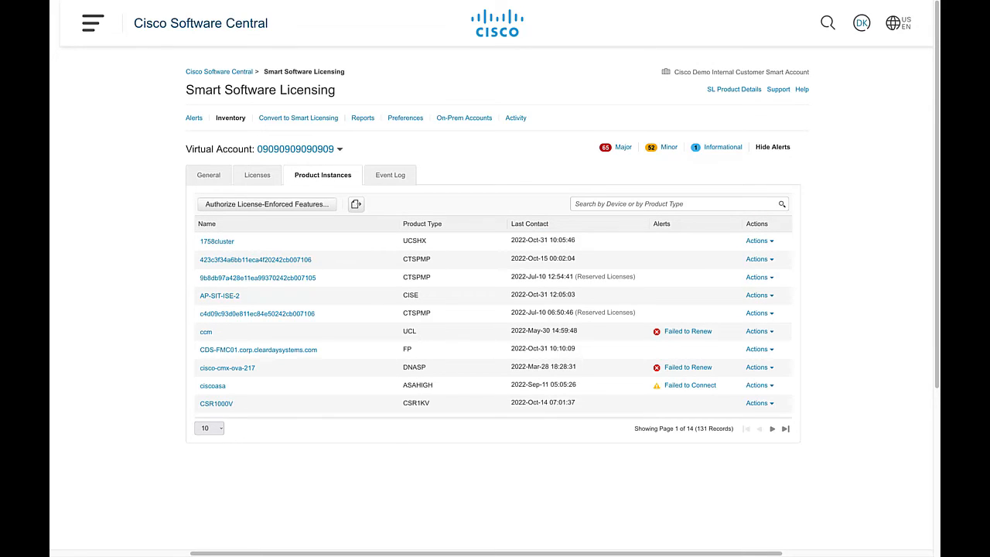
left_click(218, 241)
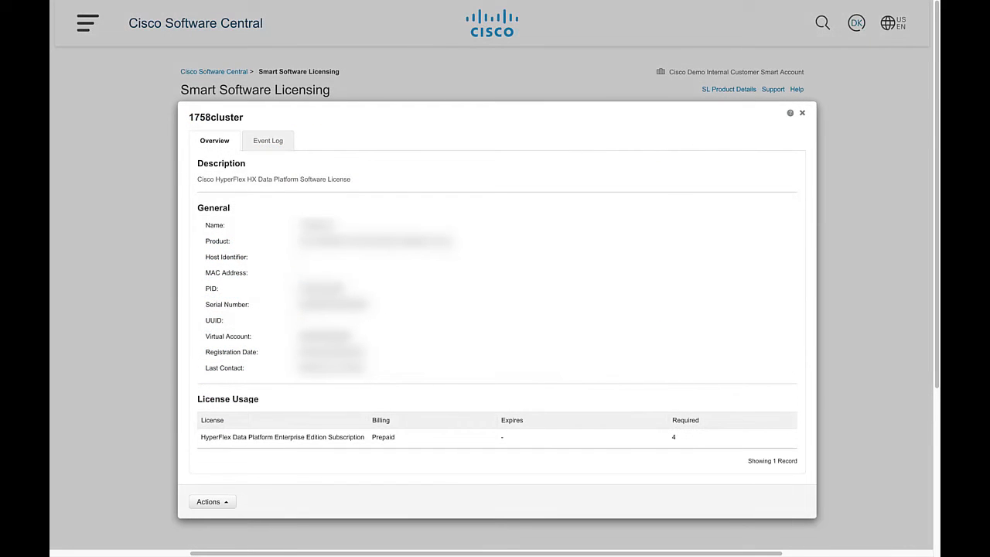
mouse_move(850, 506)
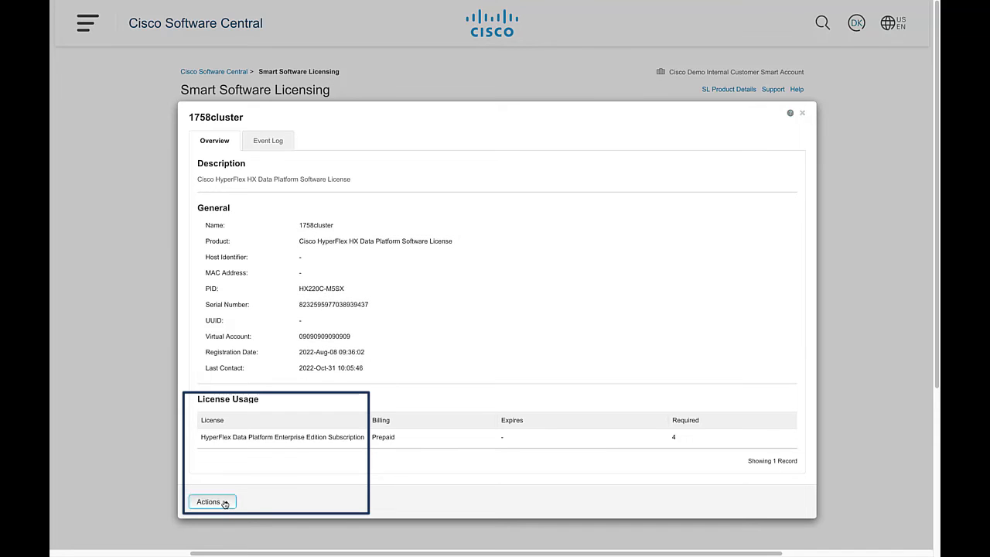
left_click(211, 502)
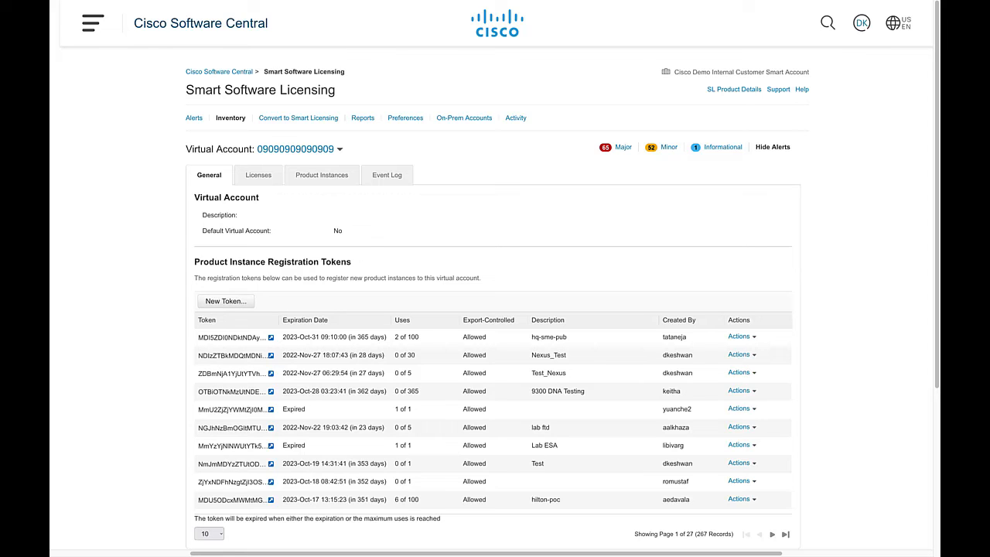
Step: Create token Nexus_Test with 30-day expiry and maximum 5 uses
left_click(225, 300)
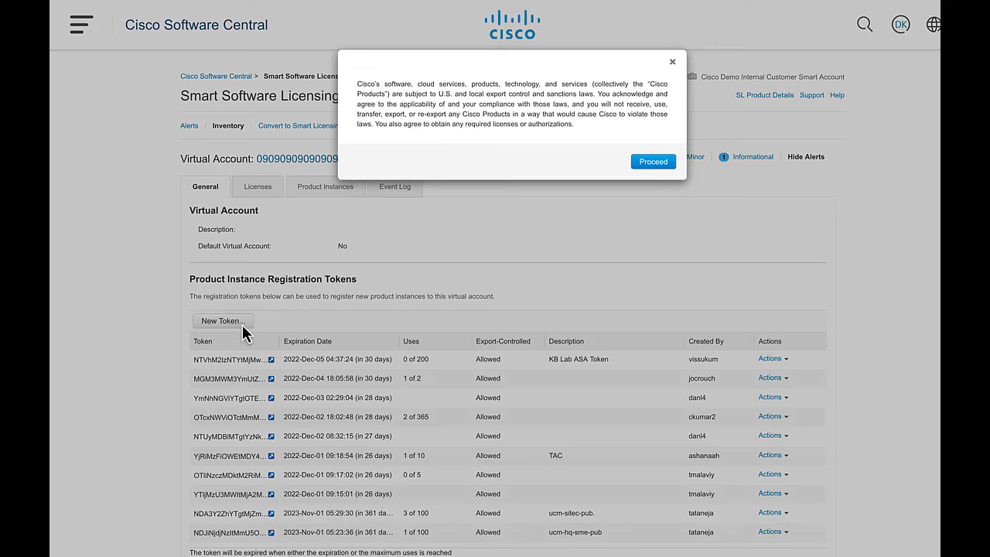
mouse_move(244, 333)
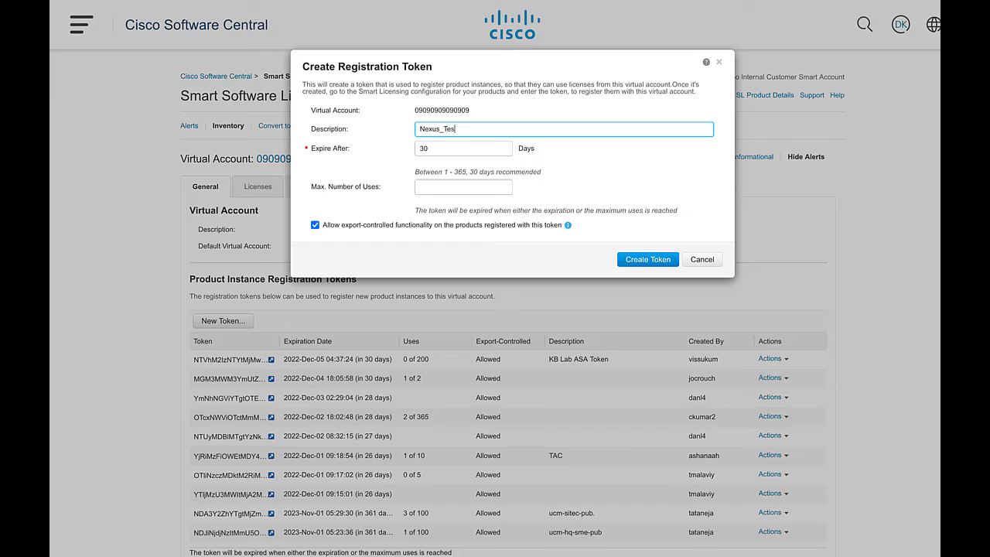
left_click(462, 147)
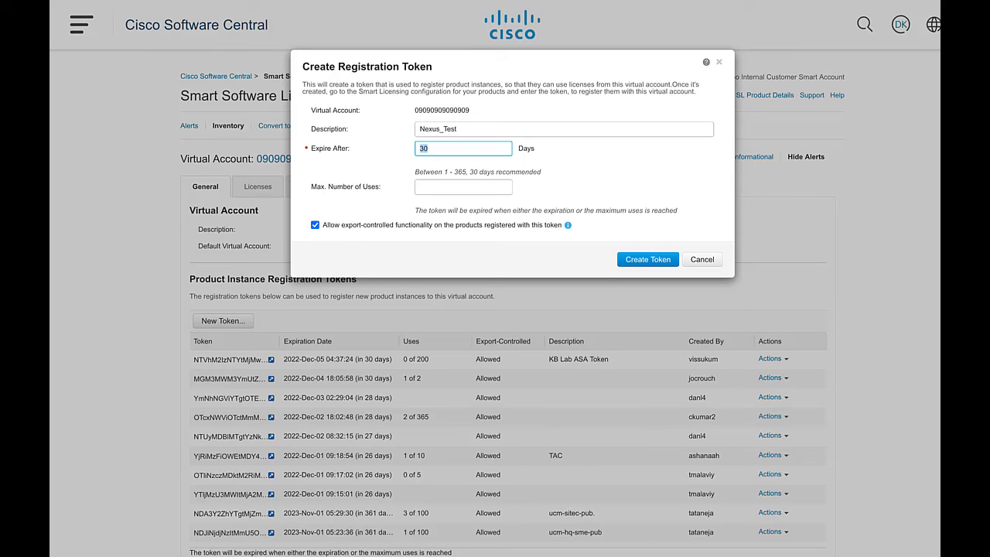
left_click(463, 186)
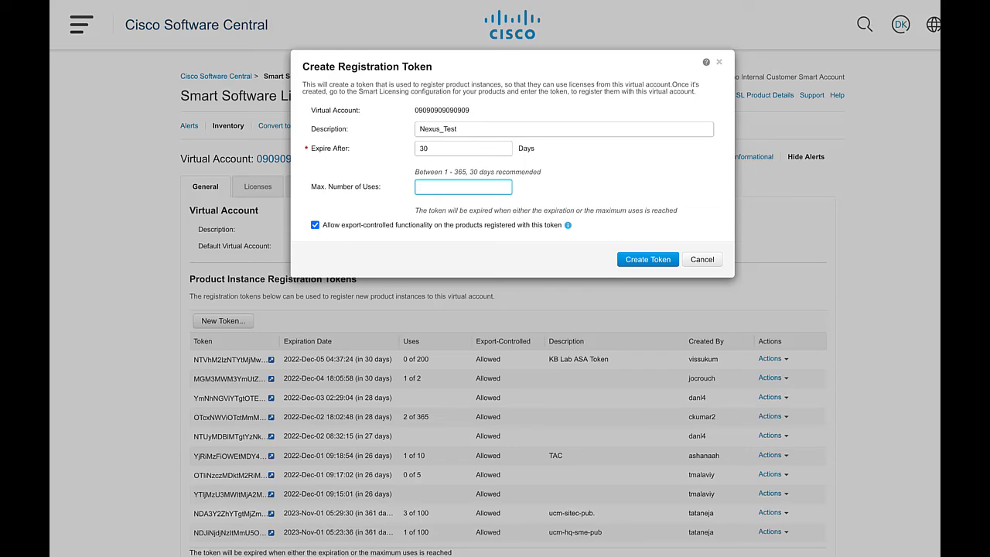
left_click(462, 188)
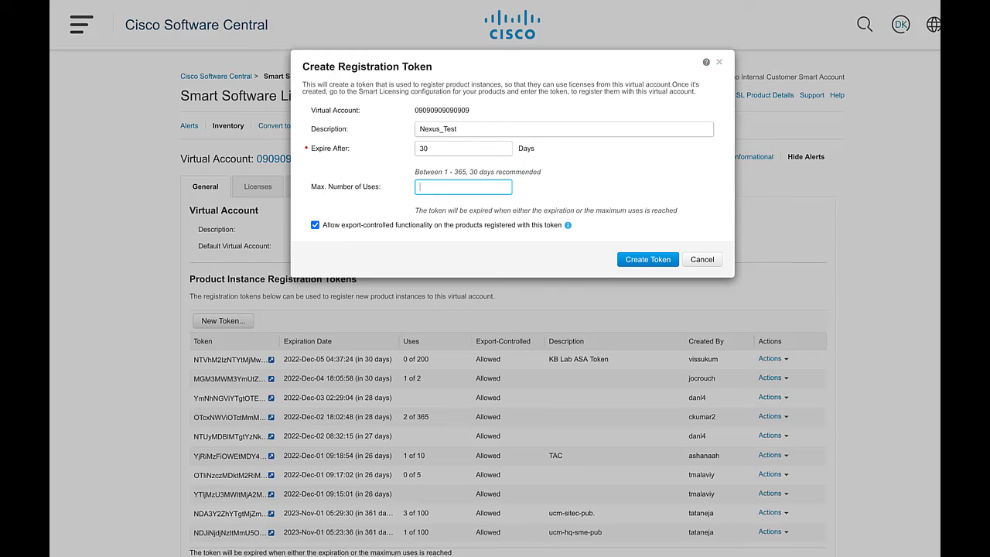
type("5")
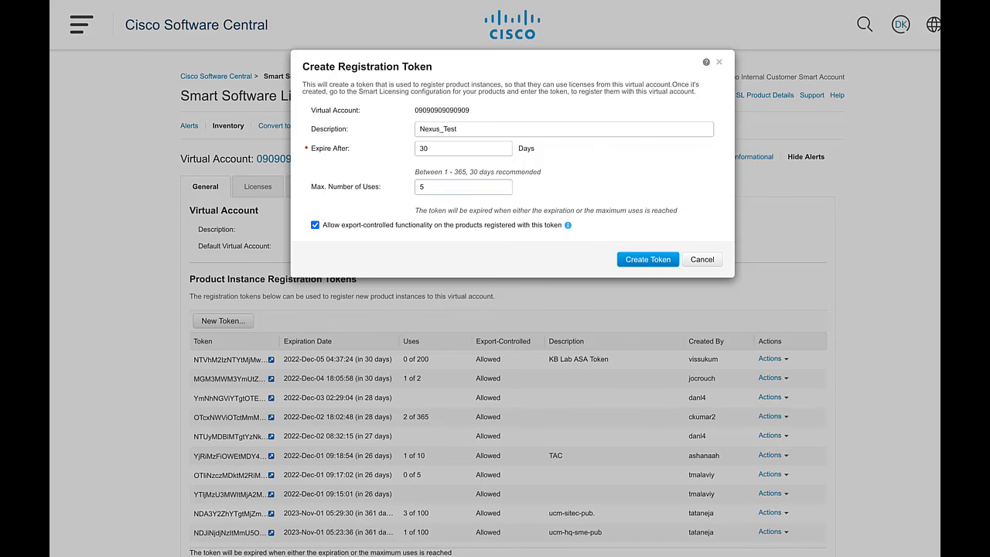
left_click(647, 259)
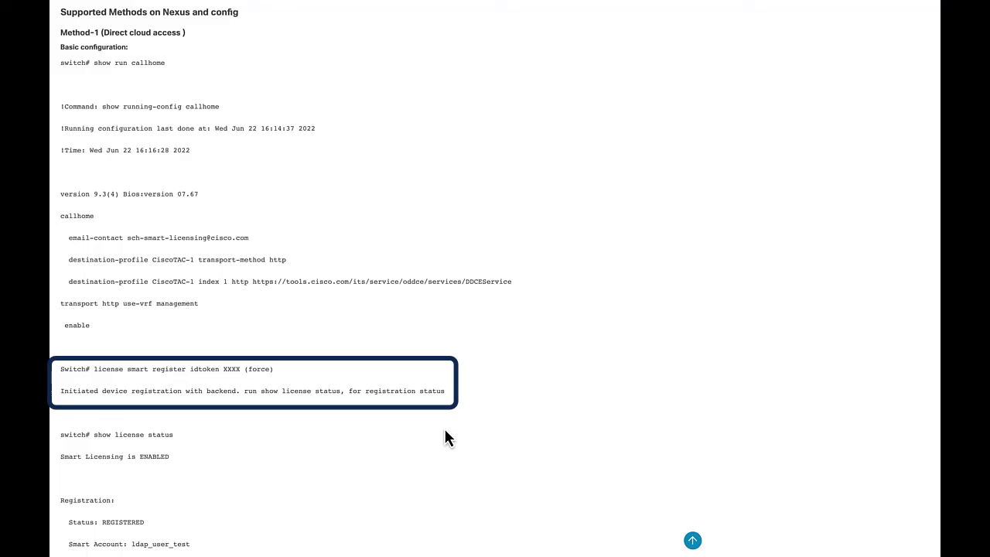
Step: Scroll to the license smart register idtoken command and show license status output
scroll("down", 3)
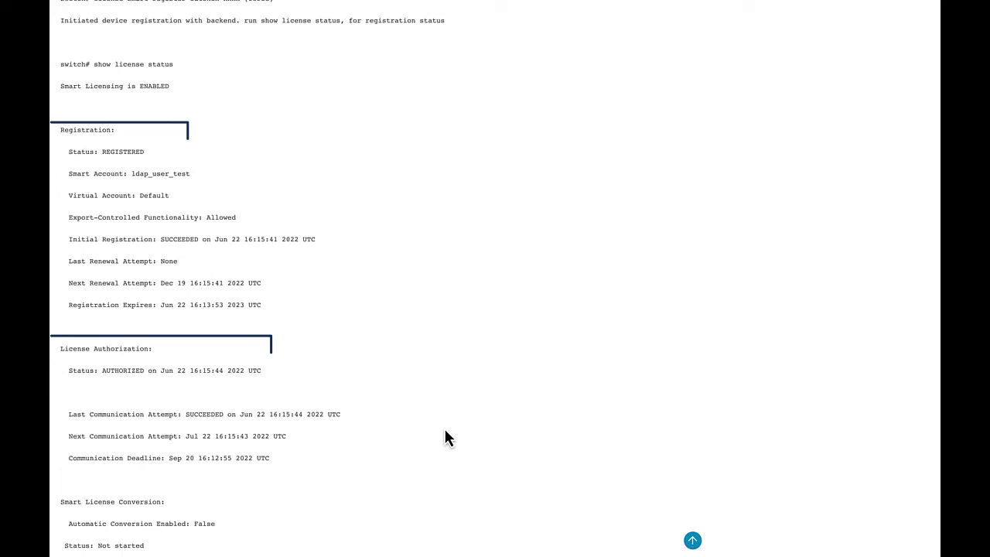